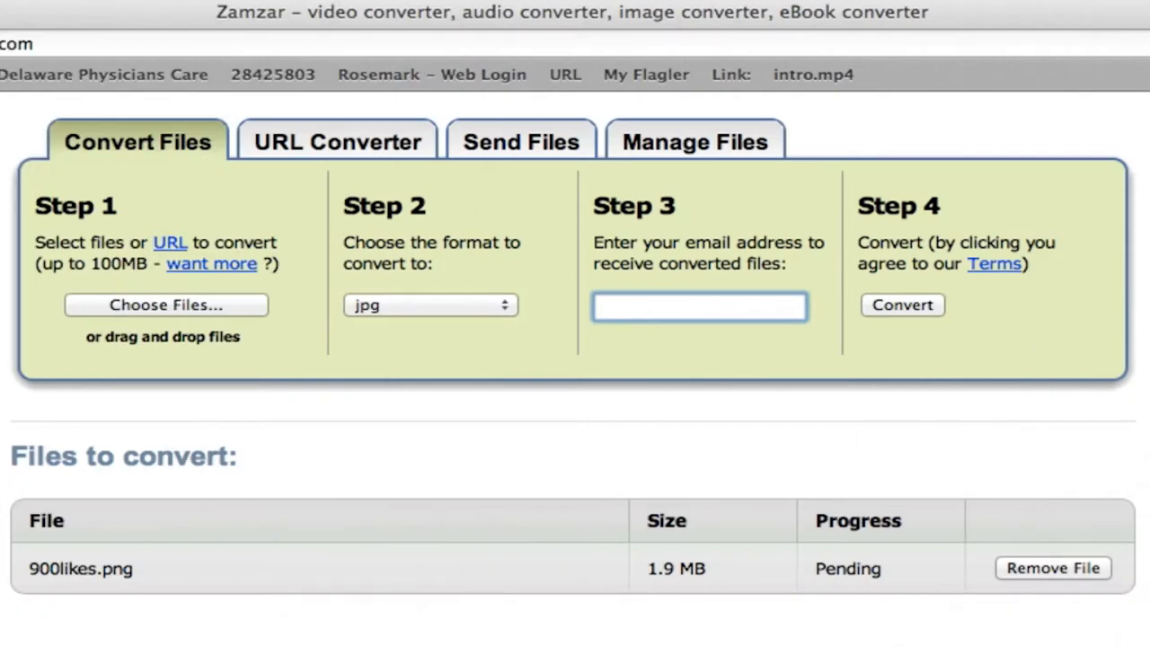
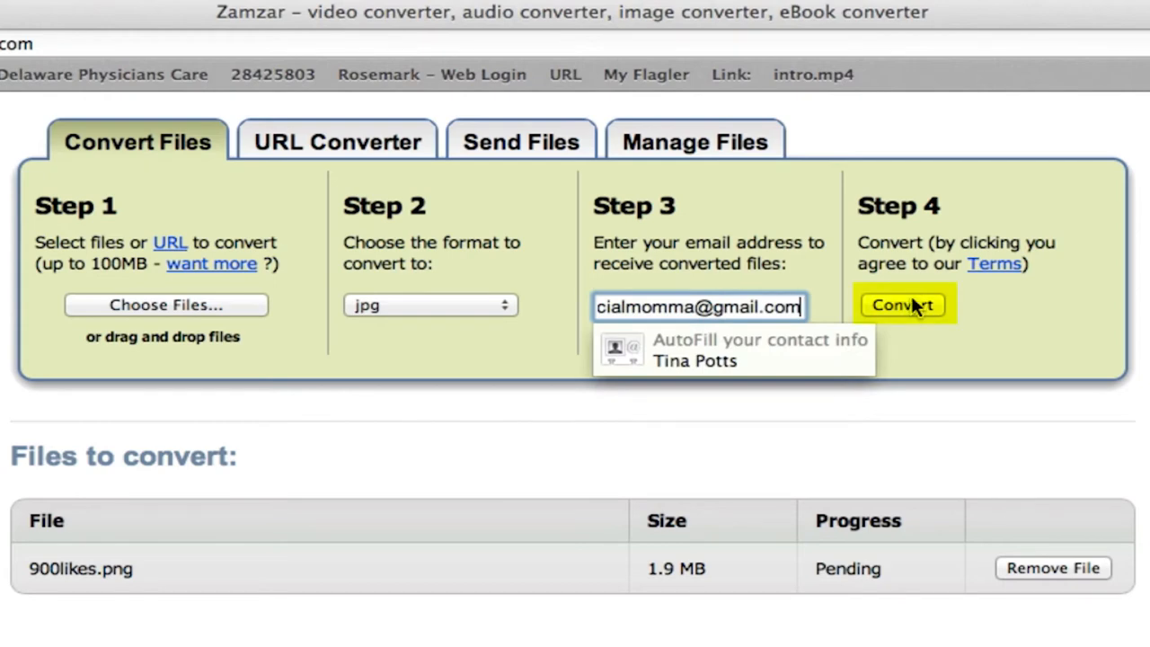
- Enter the recipient email 'socialmomm' and start converting the queued 900likes.png
click(902, 306)
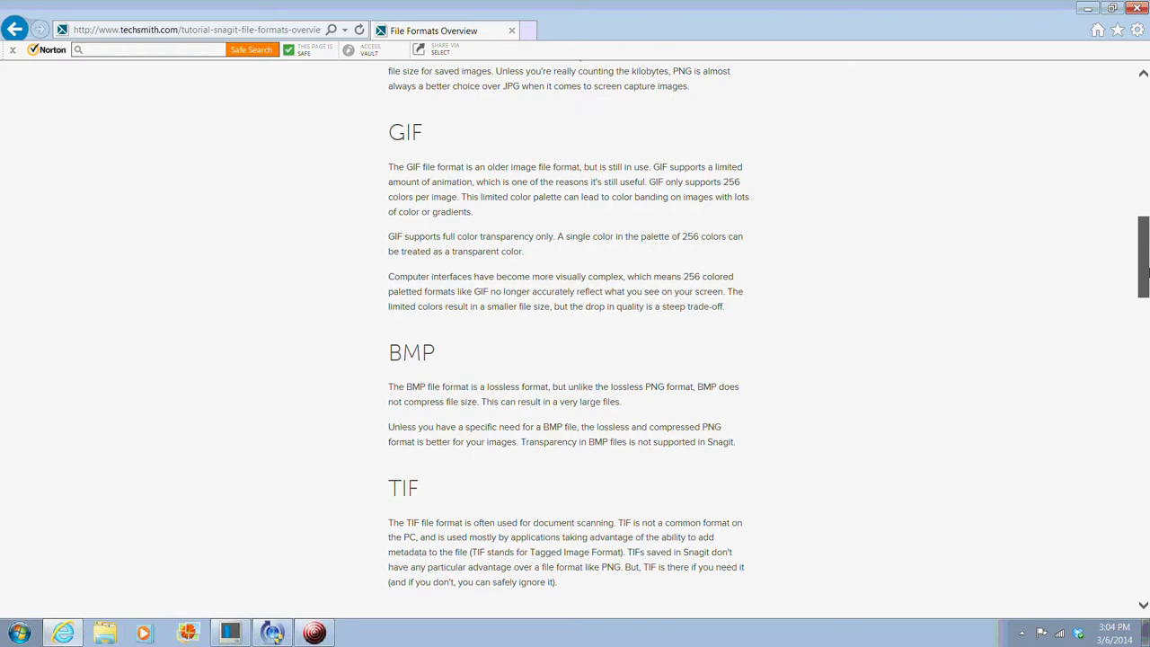
- Scroll the TechSmith File Formats Overview article up to the PNG section
scroll(up, 3)
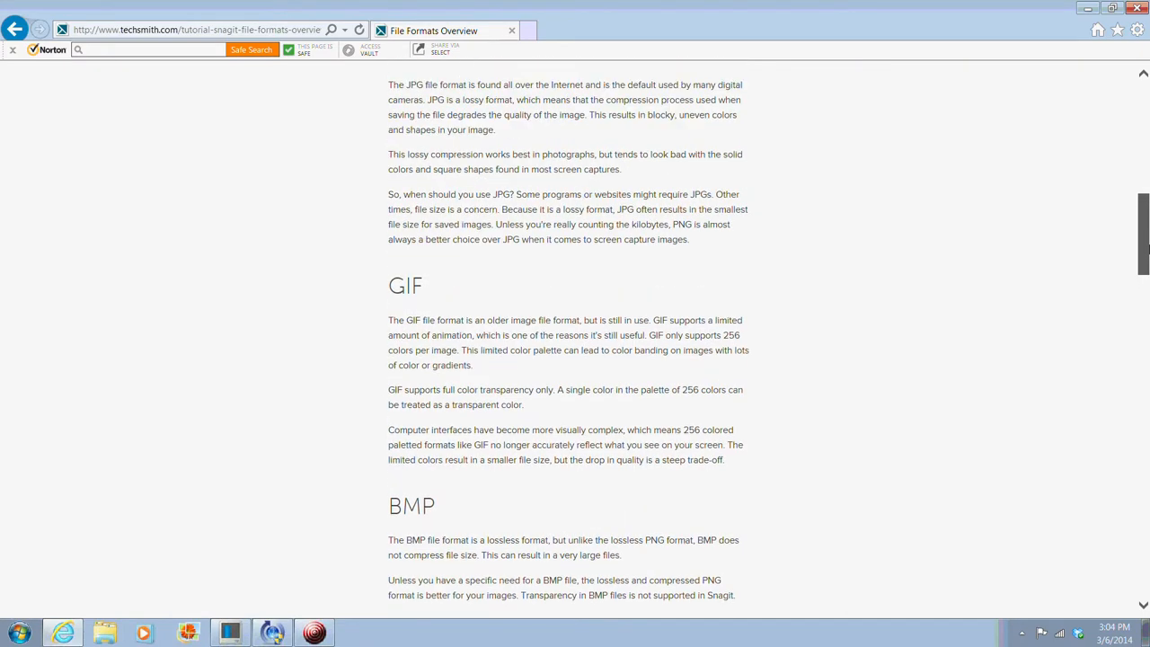
scroll(up, 3)
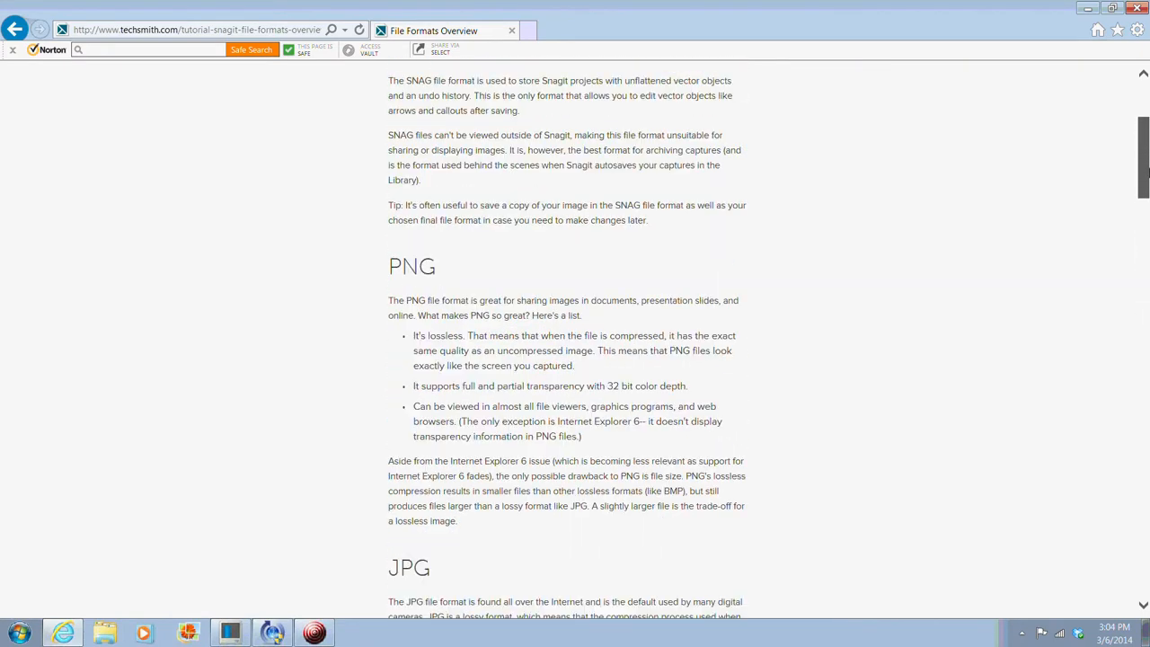
scroll(up, 3)
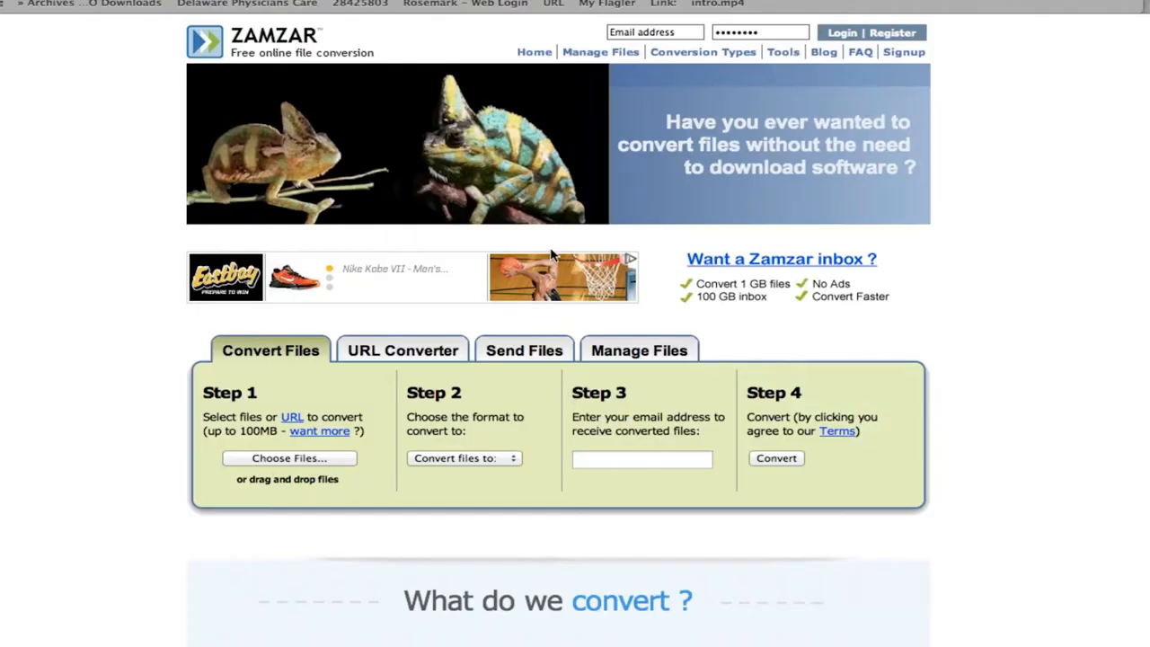
mouse_move(436, 248)
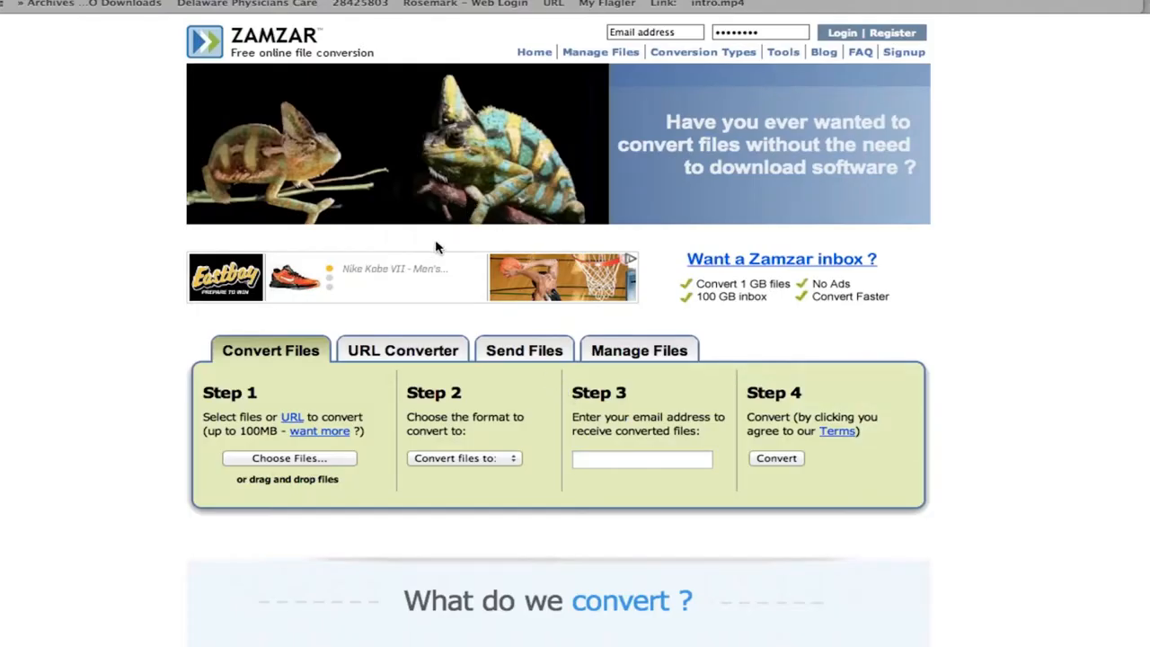
mouse_move(282, 377)
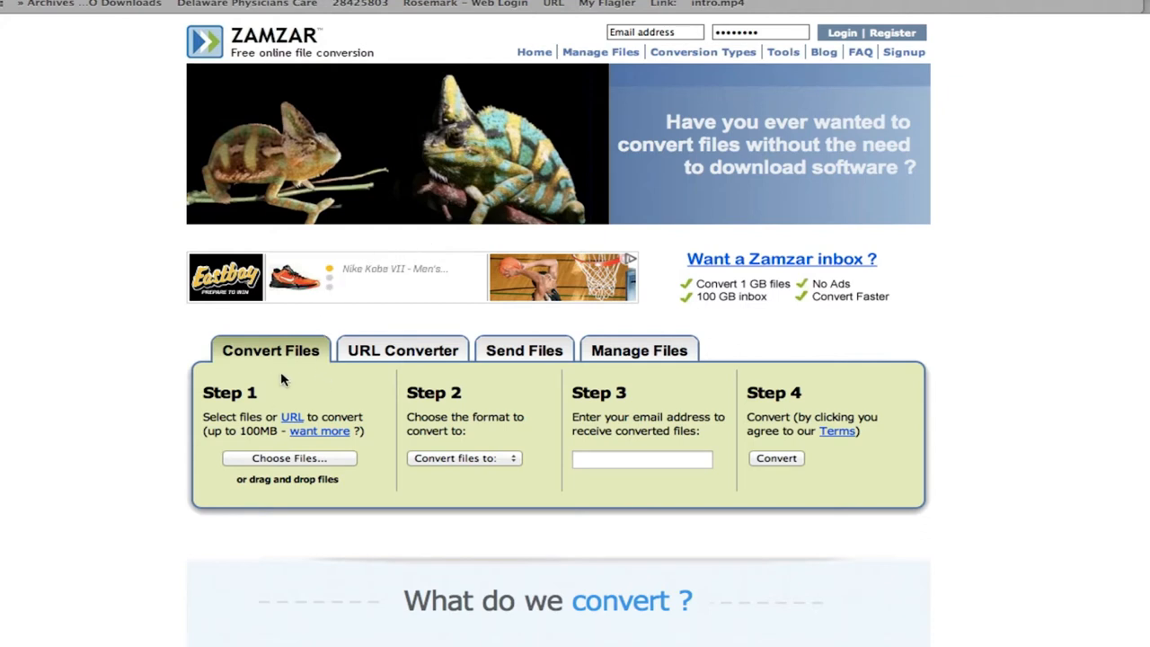
mouse_move(266, 396)
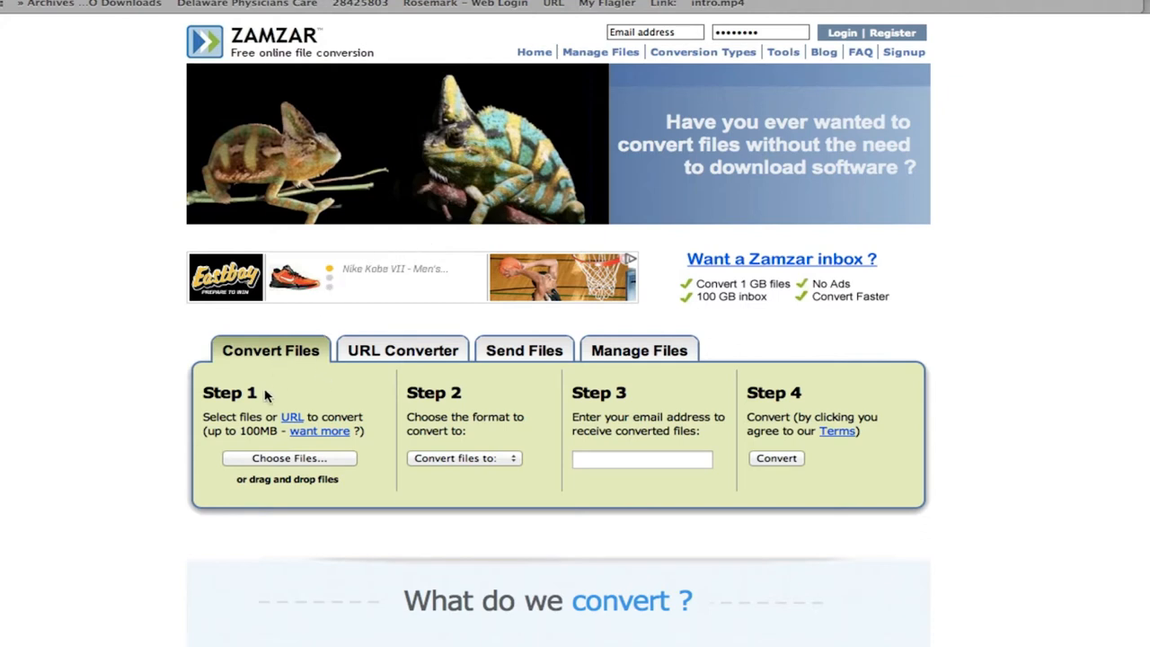
- Upload 900likes.png from the Desktop so it is listed as Pending for conversion
click(288, 458)
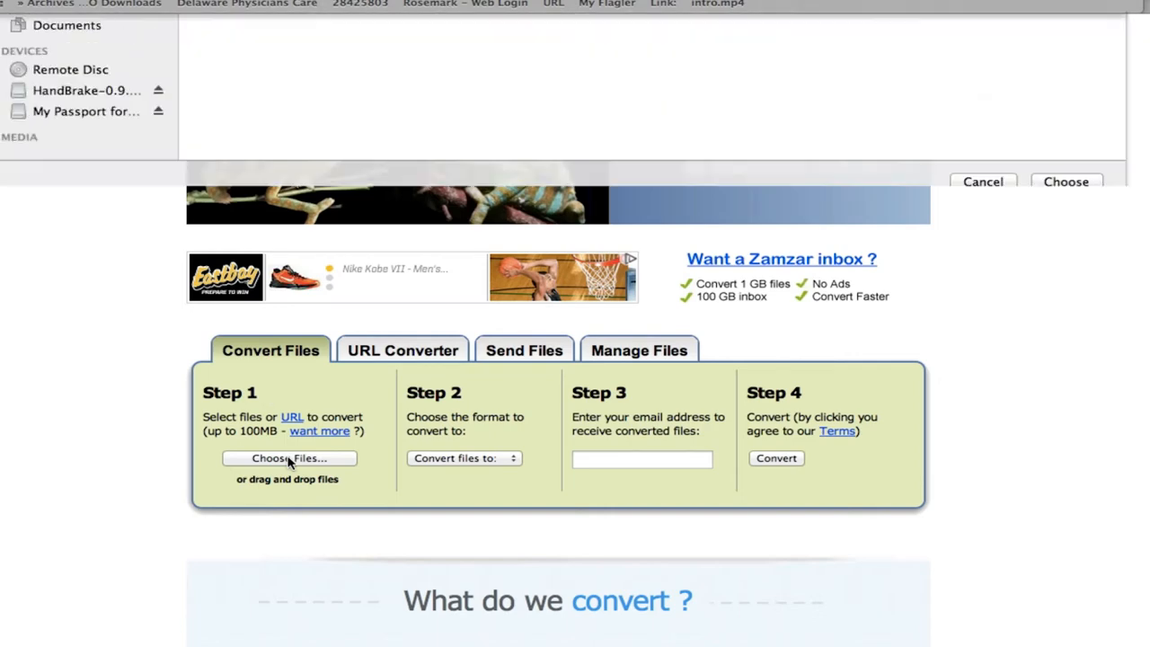
click(287, 458)
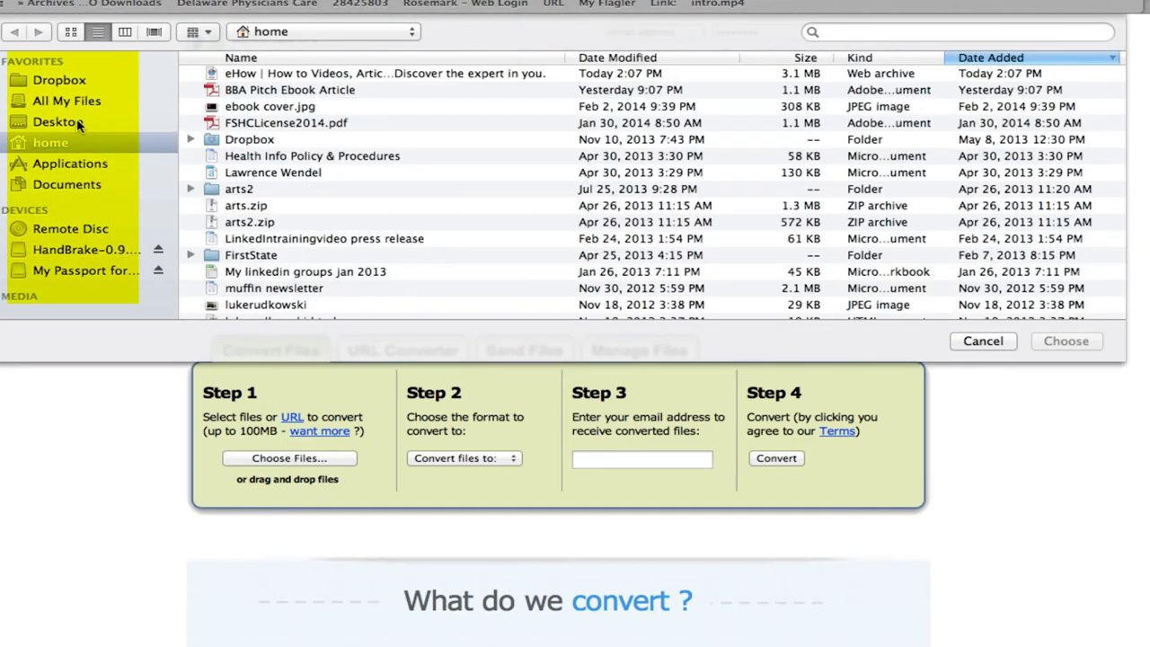
click(58, 122)
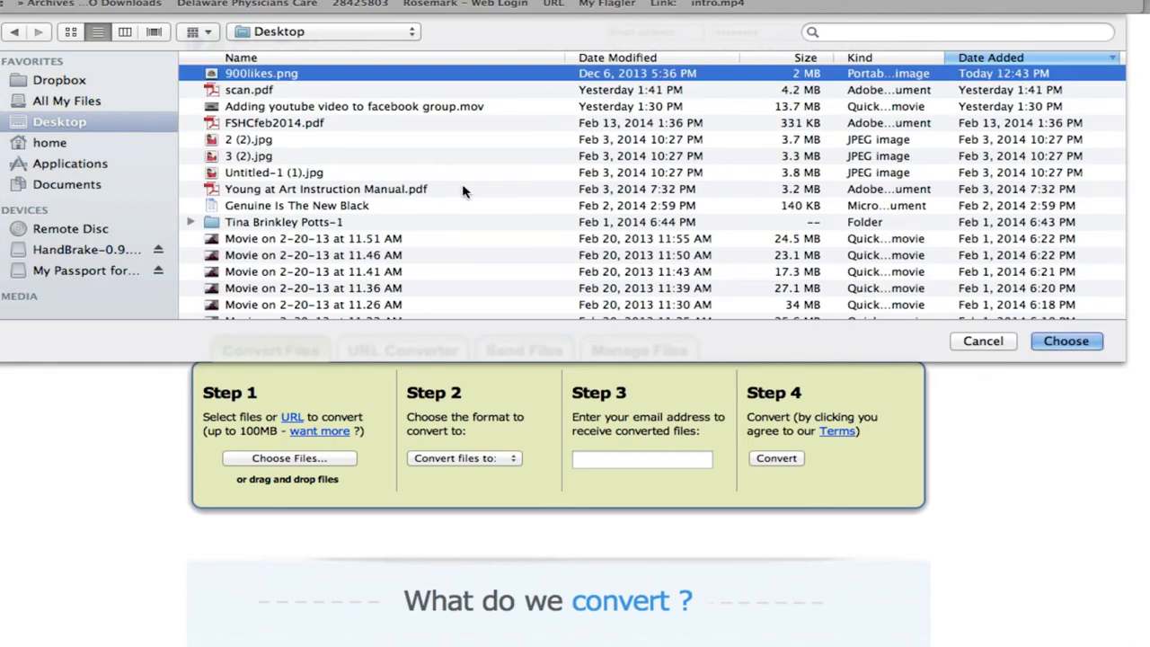
click(1066, 341)
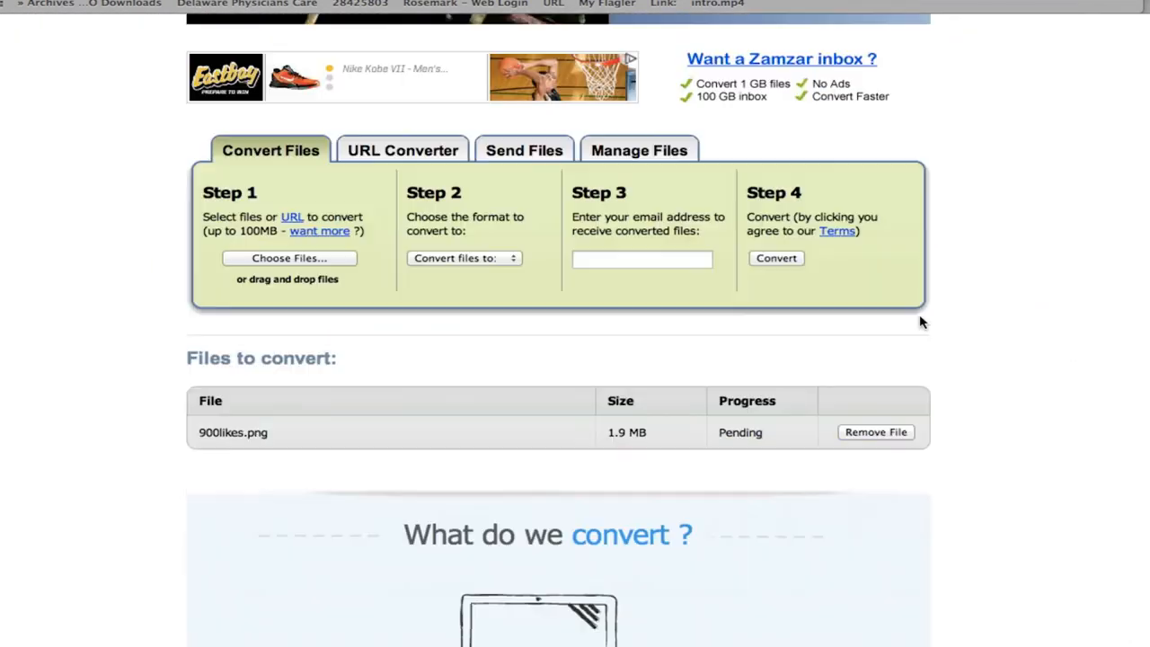
- Set jpg as the output format for the queued 900likes.png
scroll(down, 3)
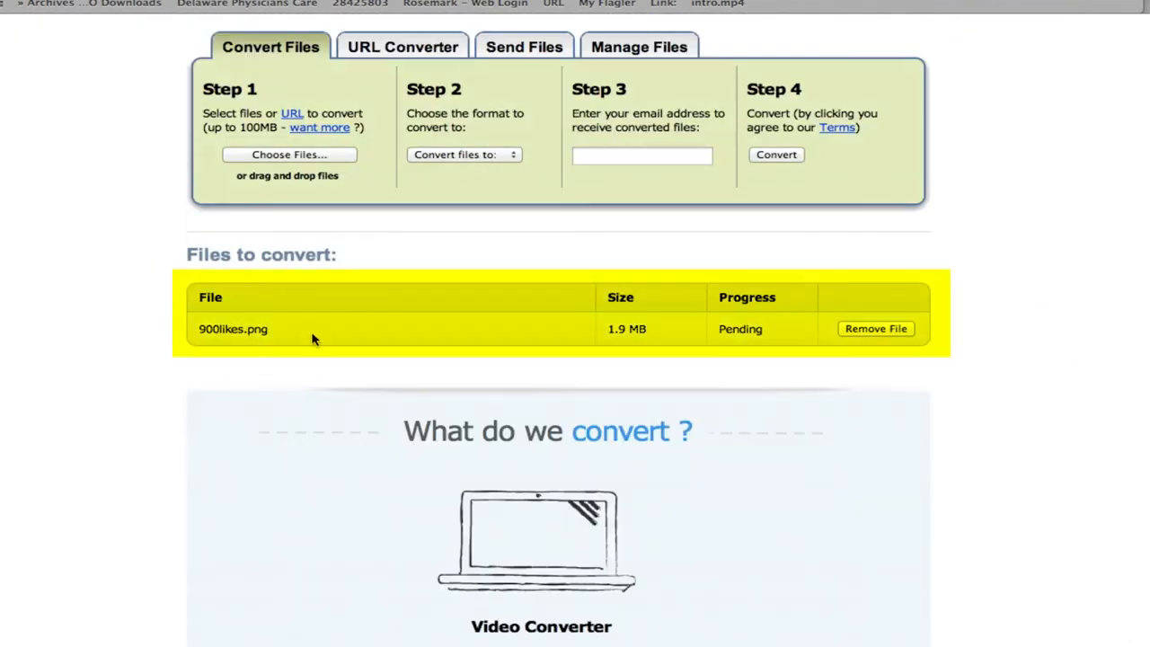
mouse_move(277, 349)
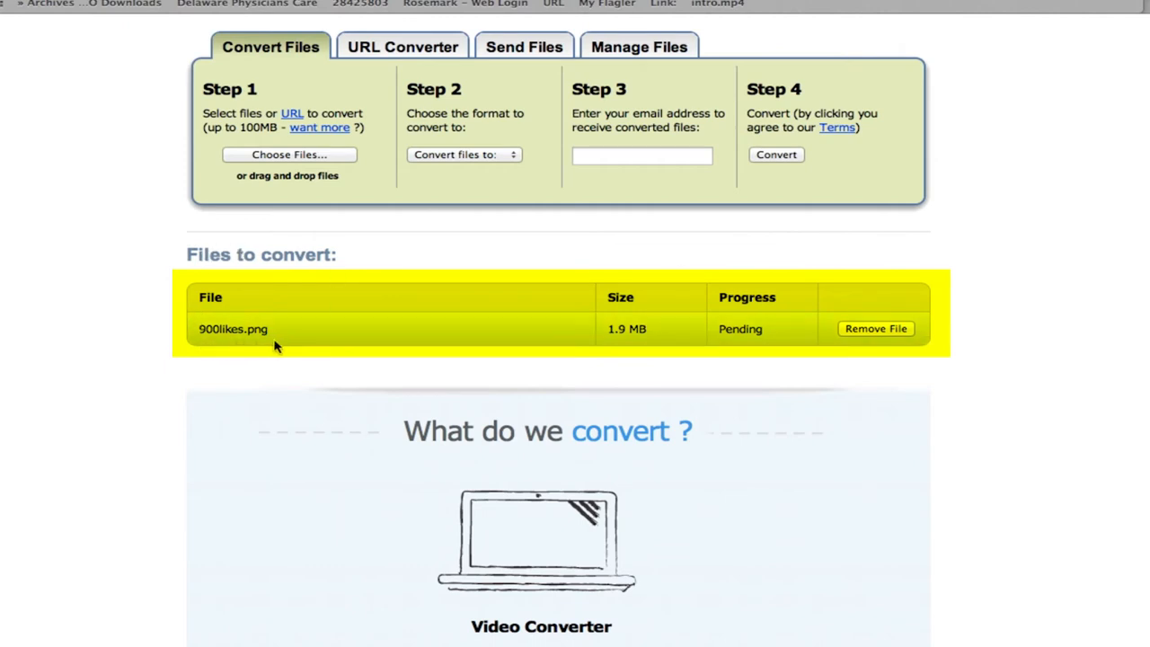
mouse_move(611, 279)
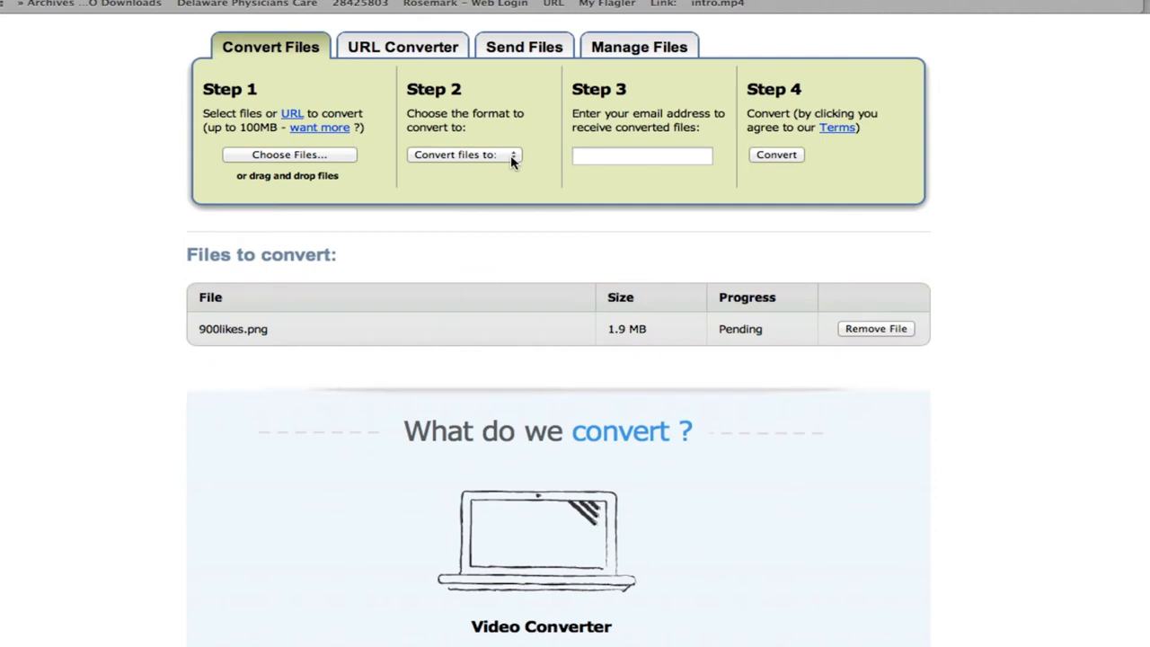
click(460, 154)
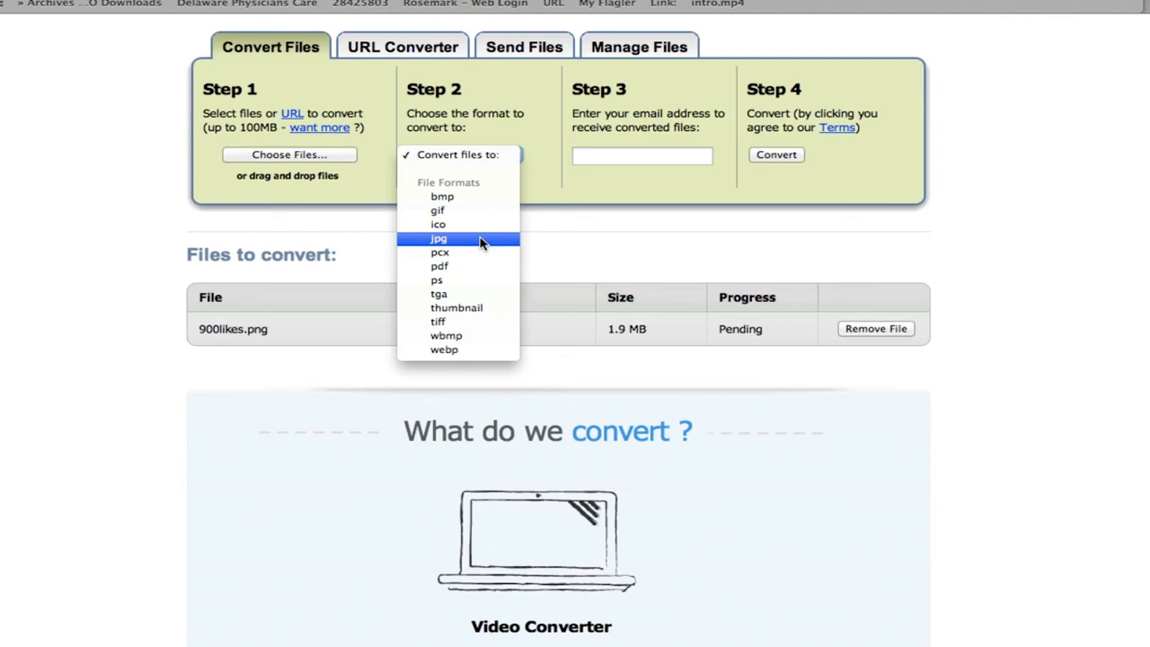
click(438, 237)
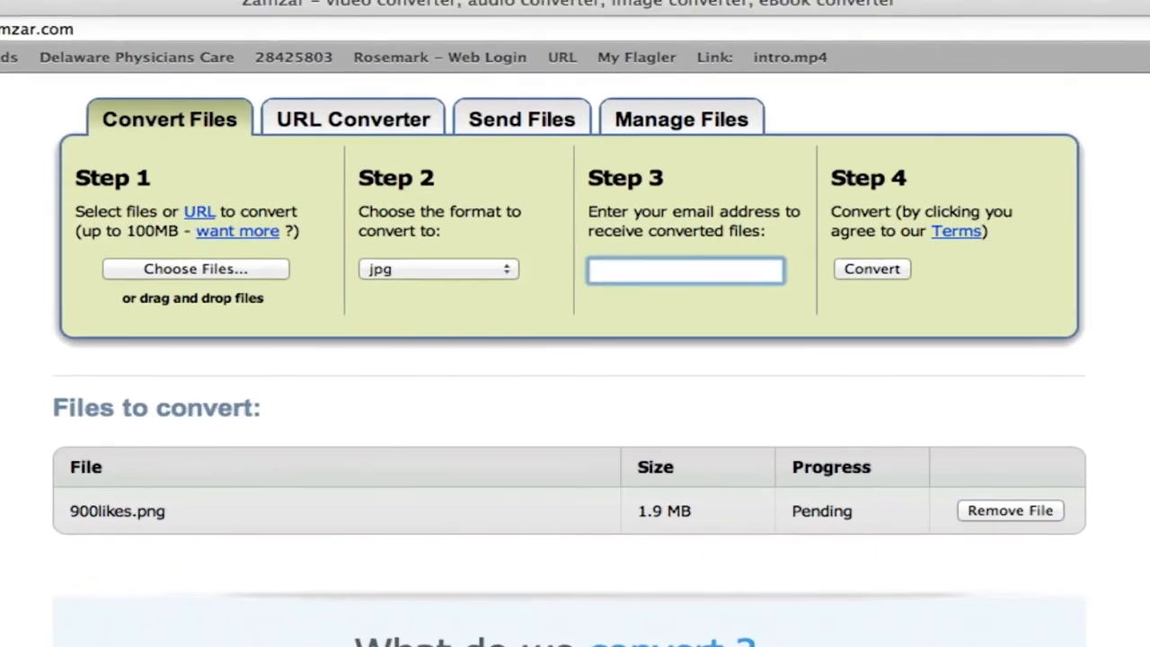
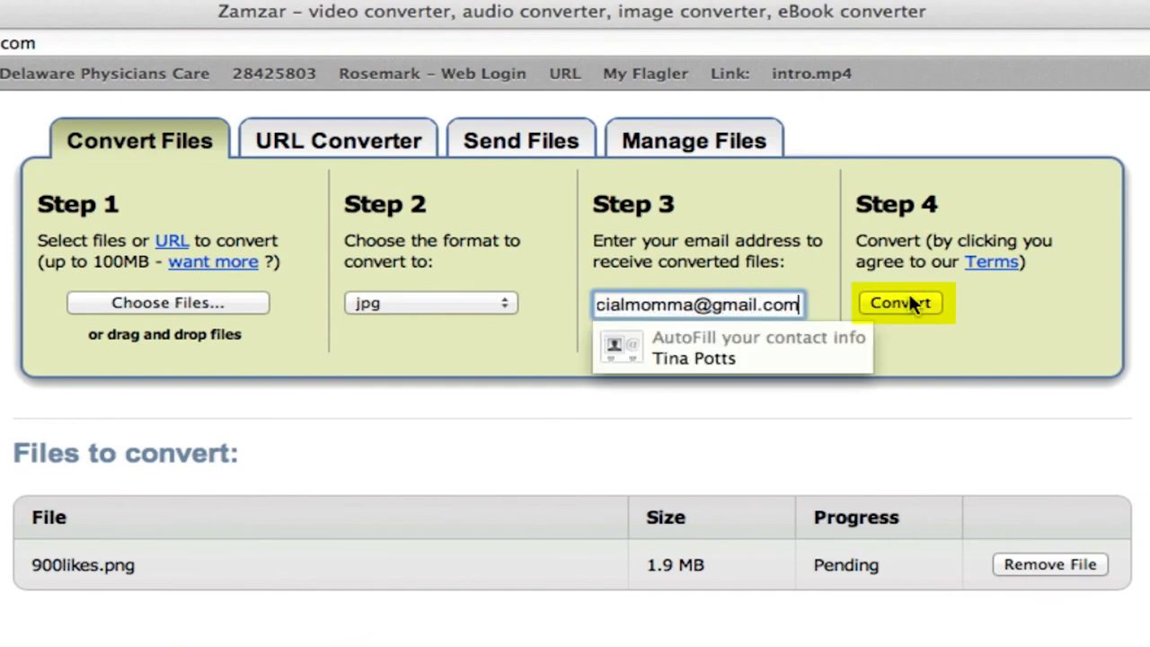
- Enter the email 'socialmomm' and convert, reaching the File upload complete page
click(902, 302)
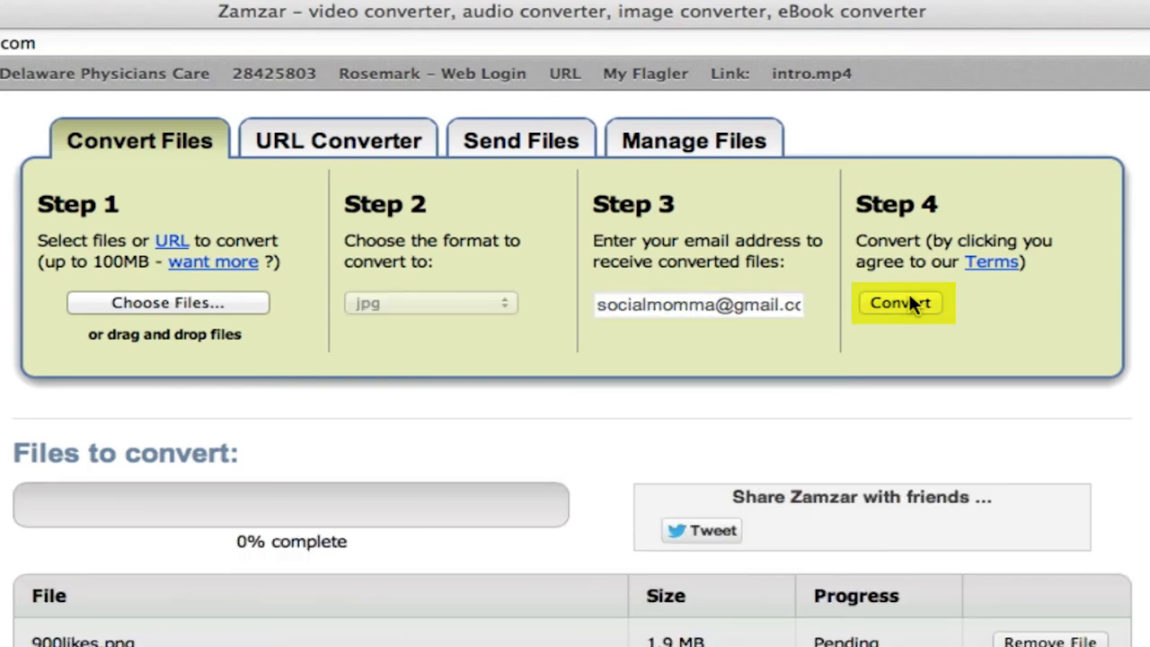
click(898, 302)
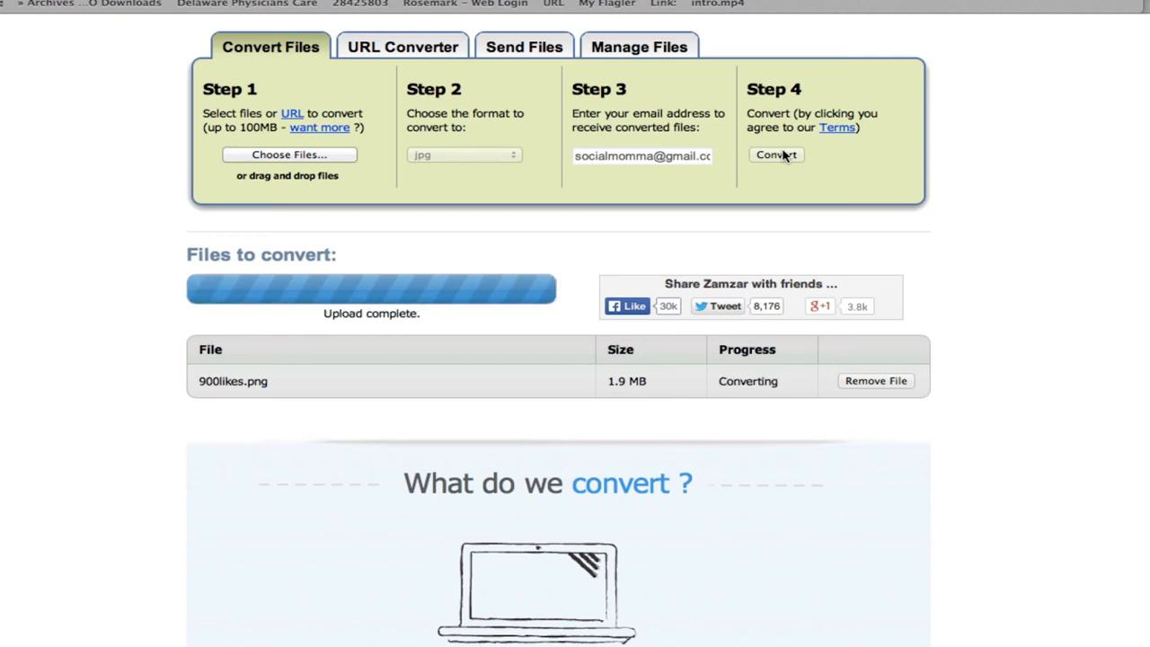
click(776, 154)
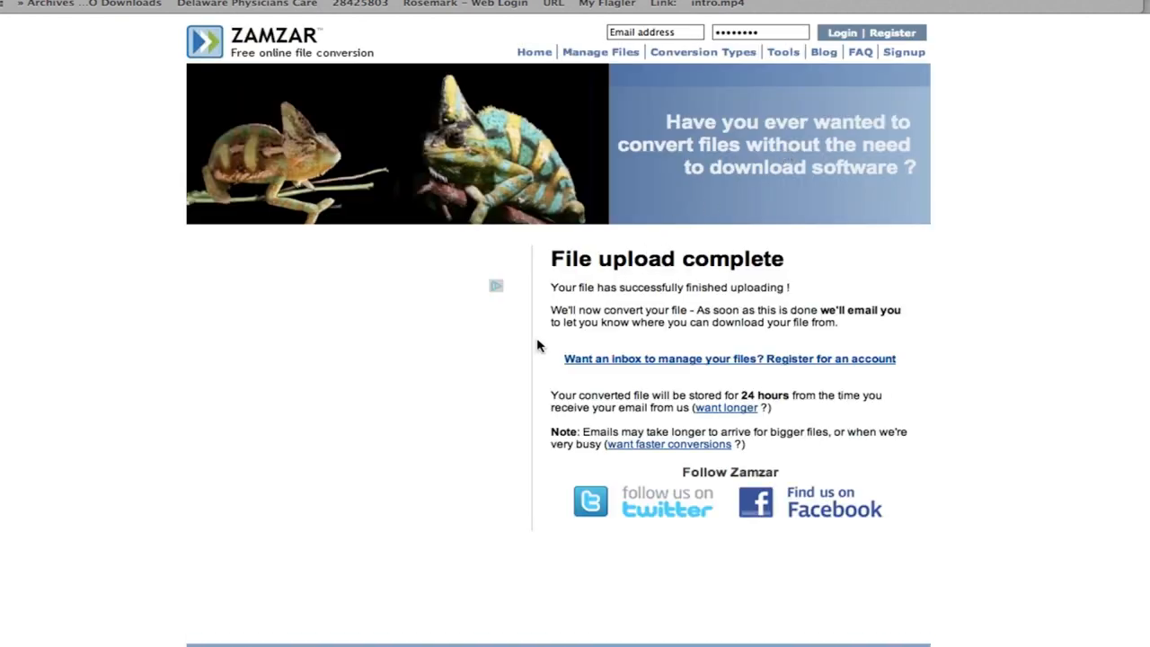
mouse_move(521, 358)
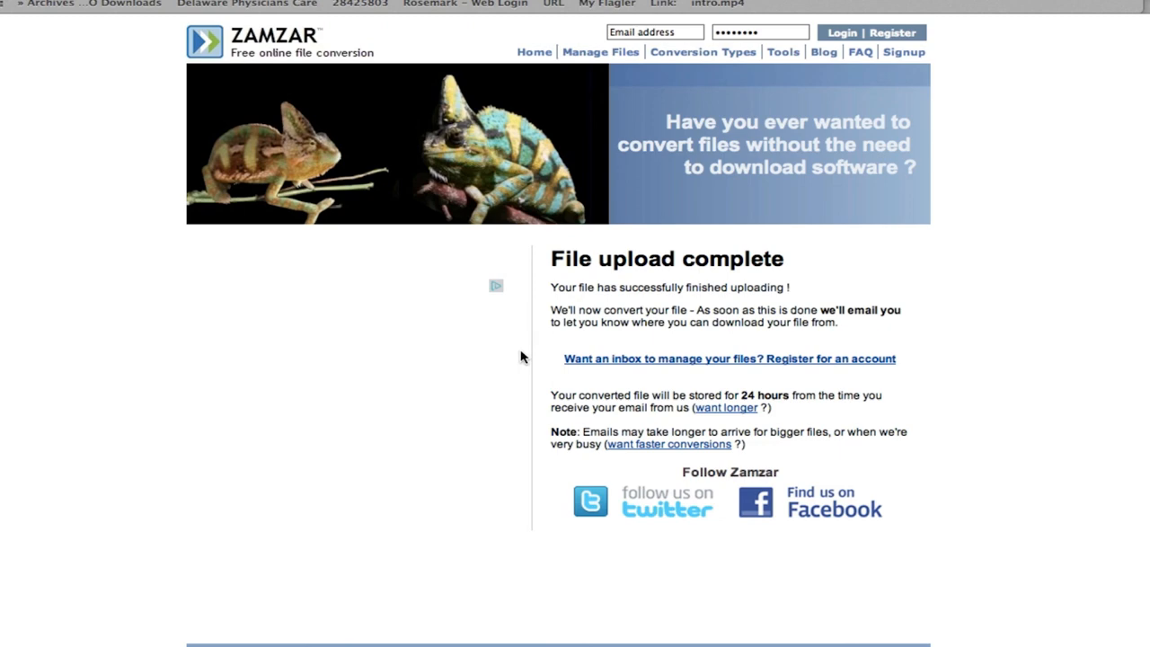